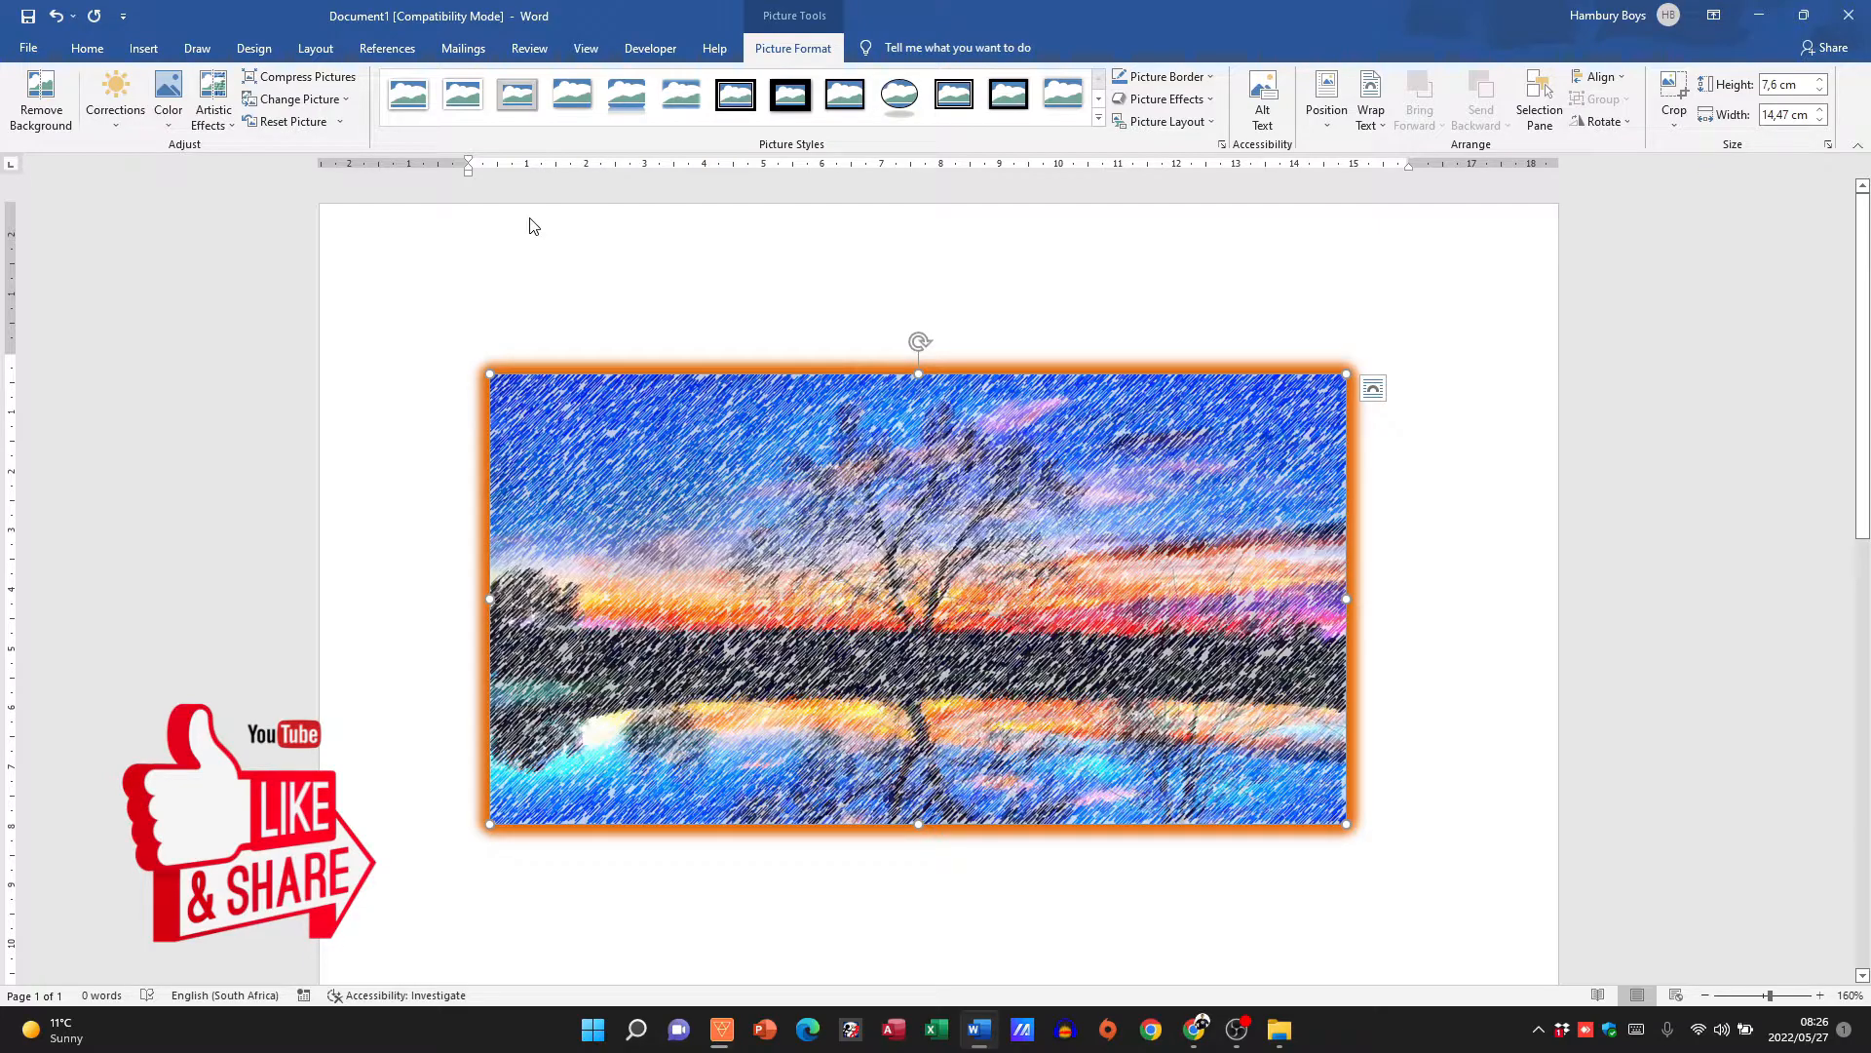
mouse_move(771, 294)
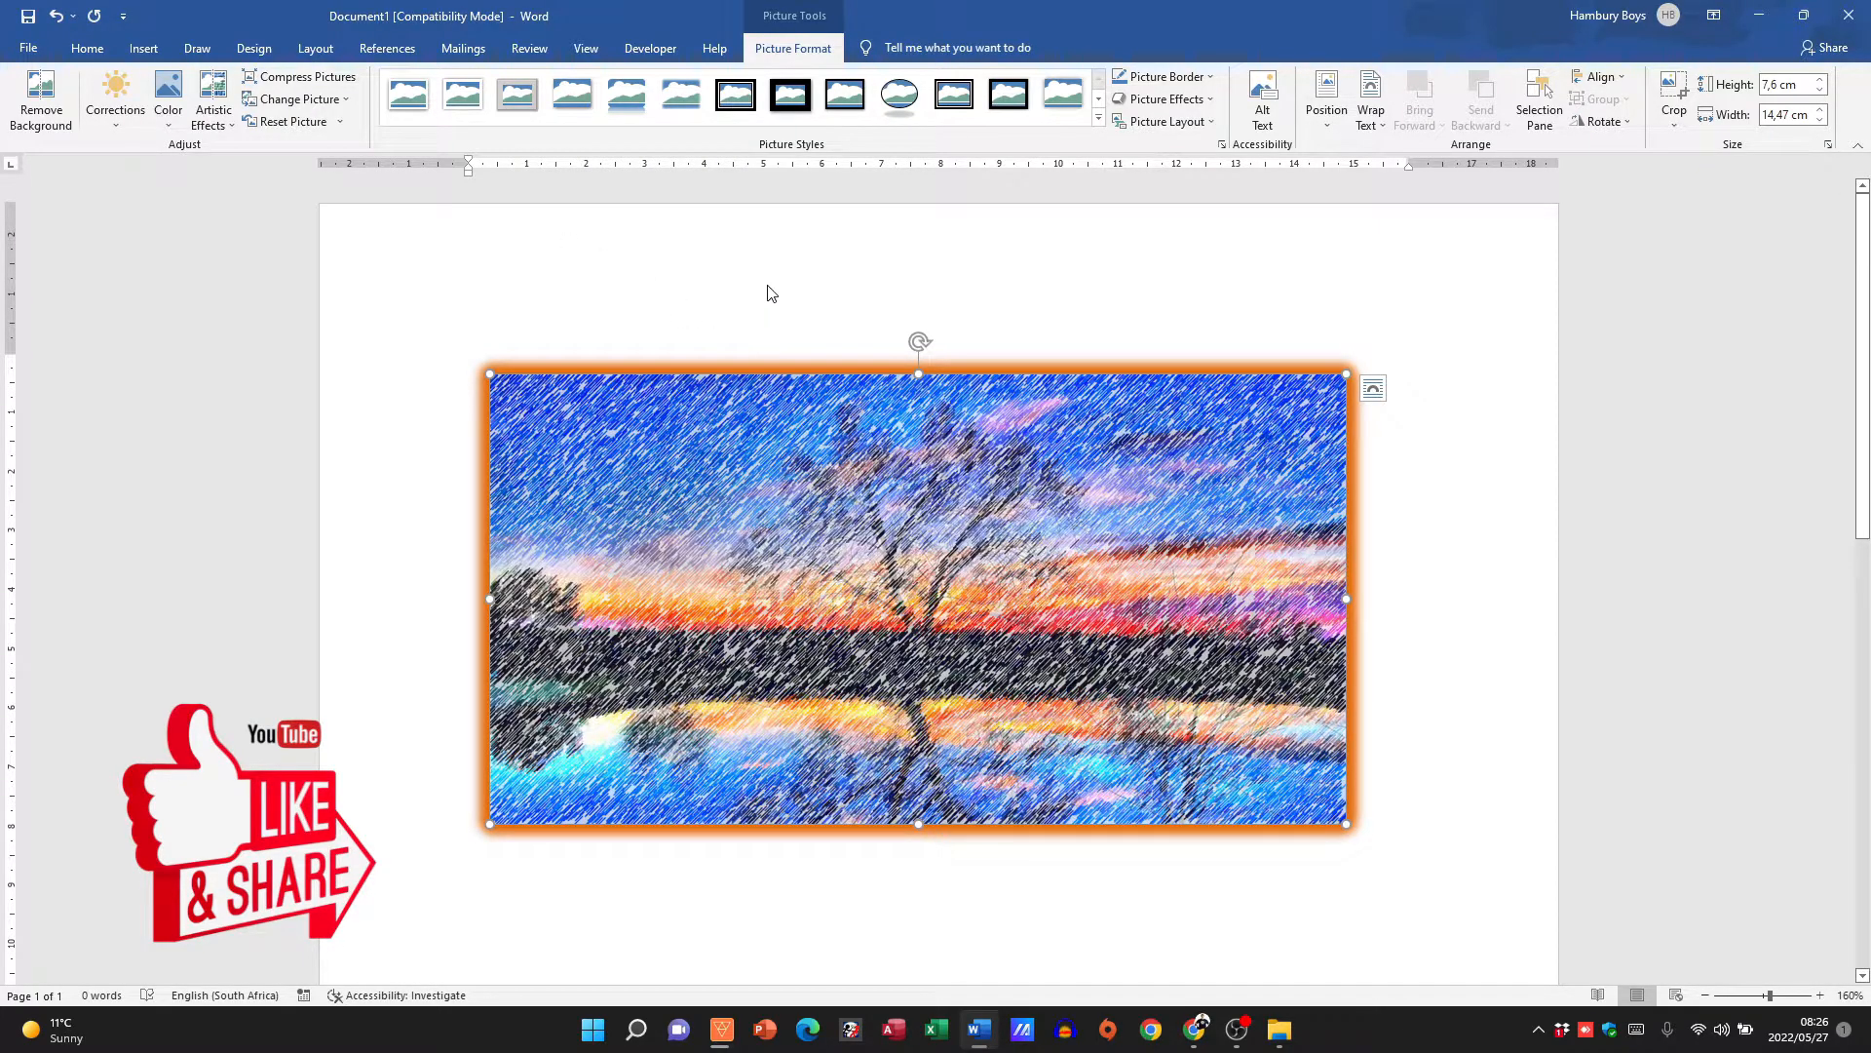
mouse_move(779, 282)
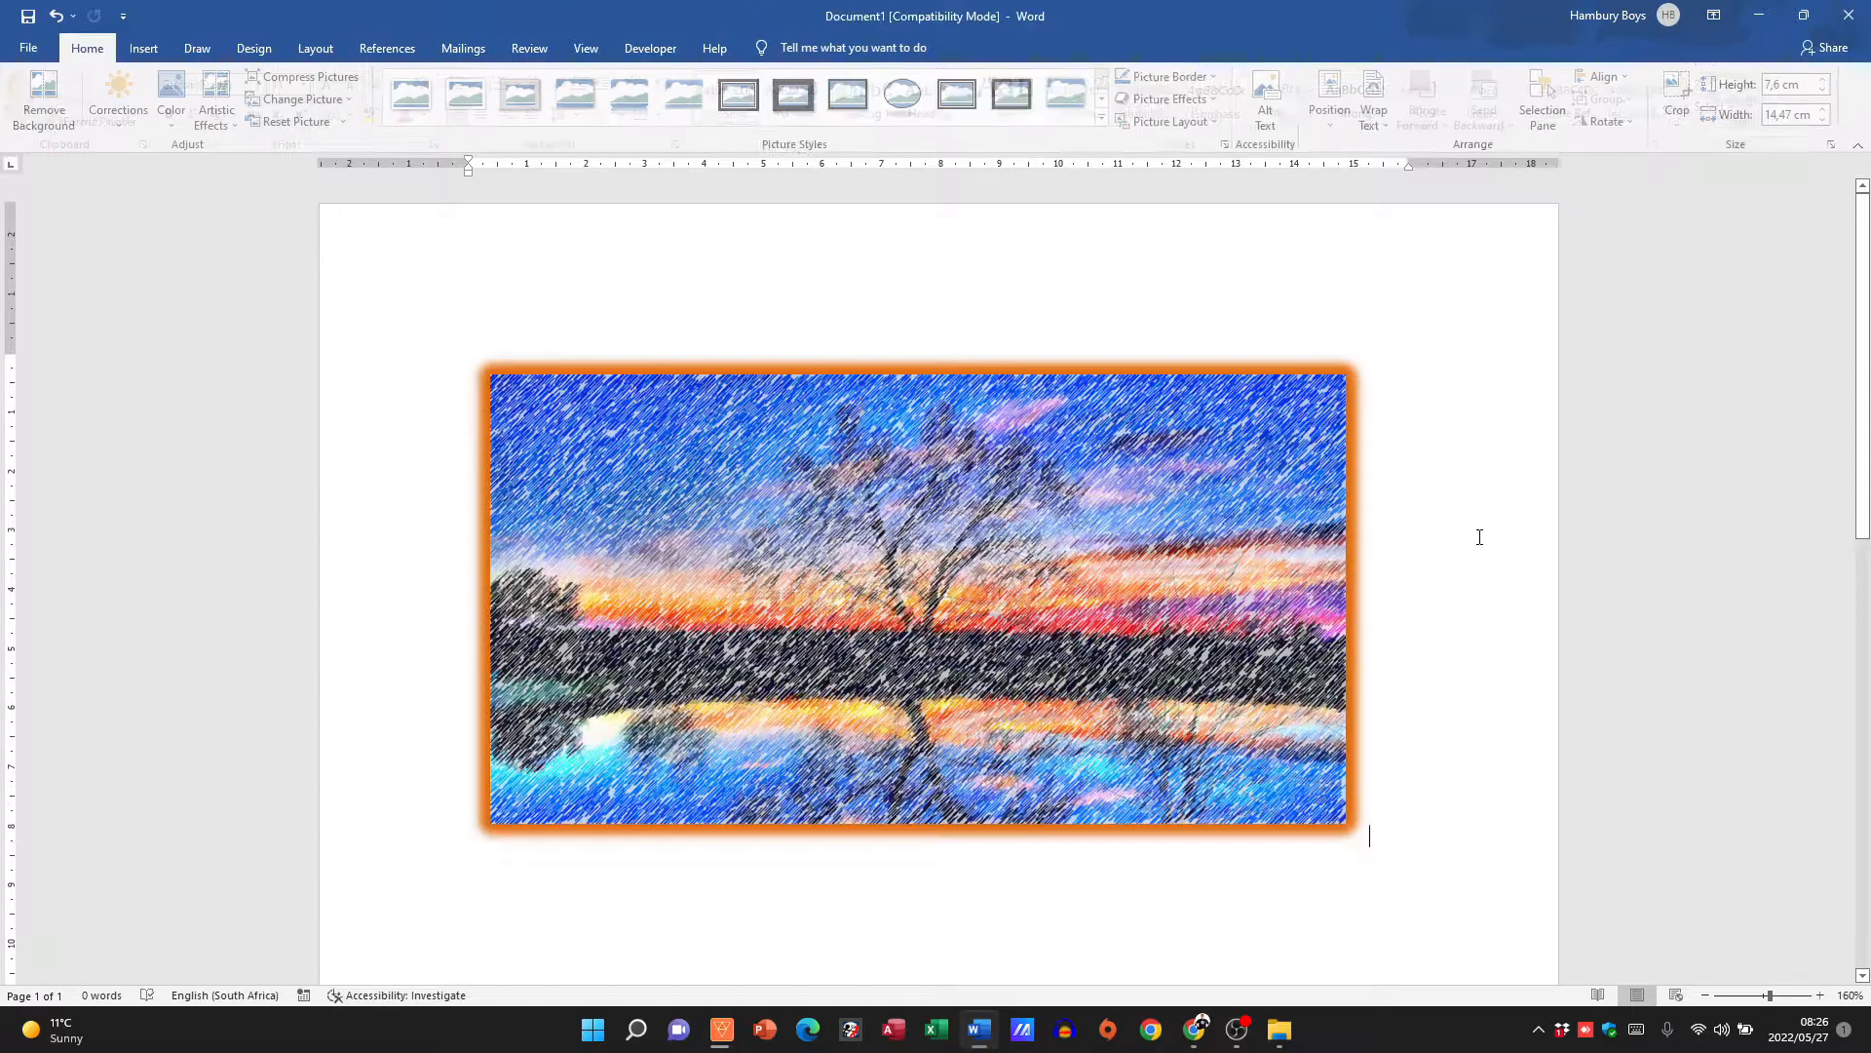
- Select the sketch landscape picture and drag its corner inward to about 6 cm tall
click(918, 597)
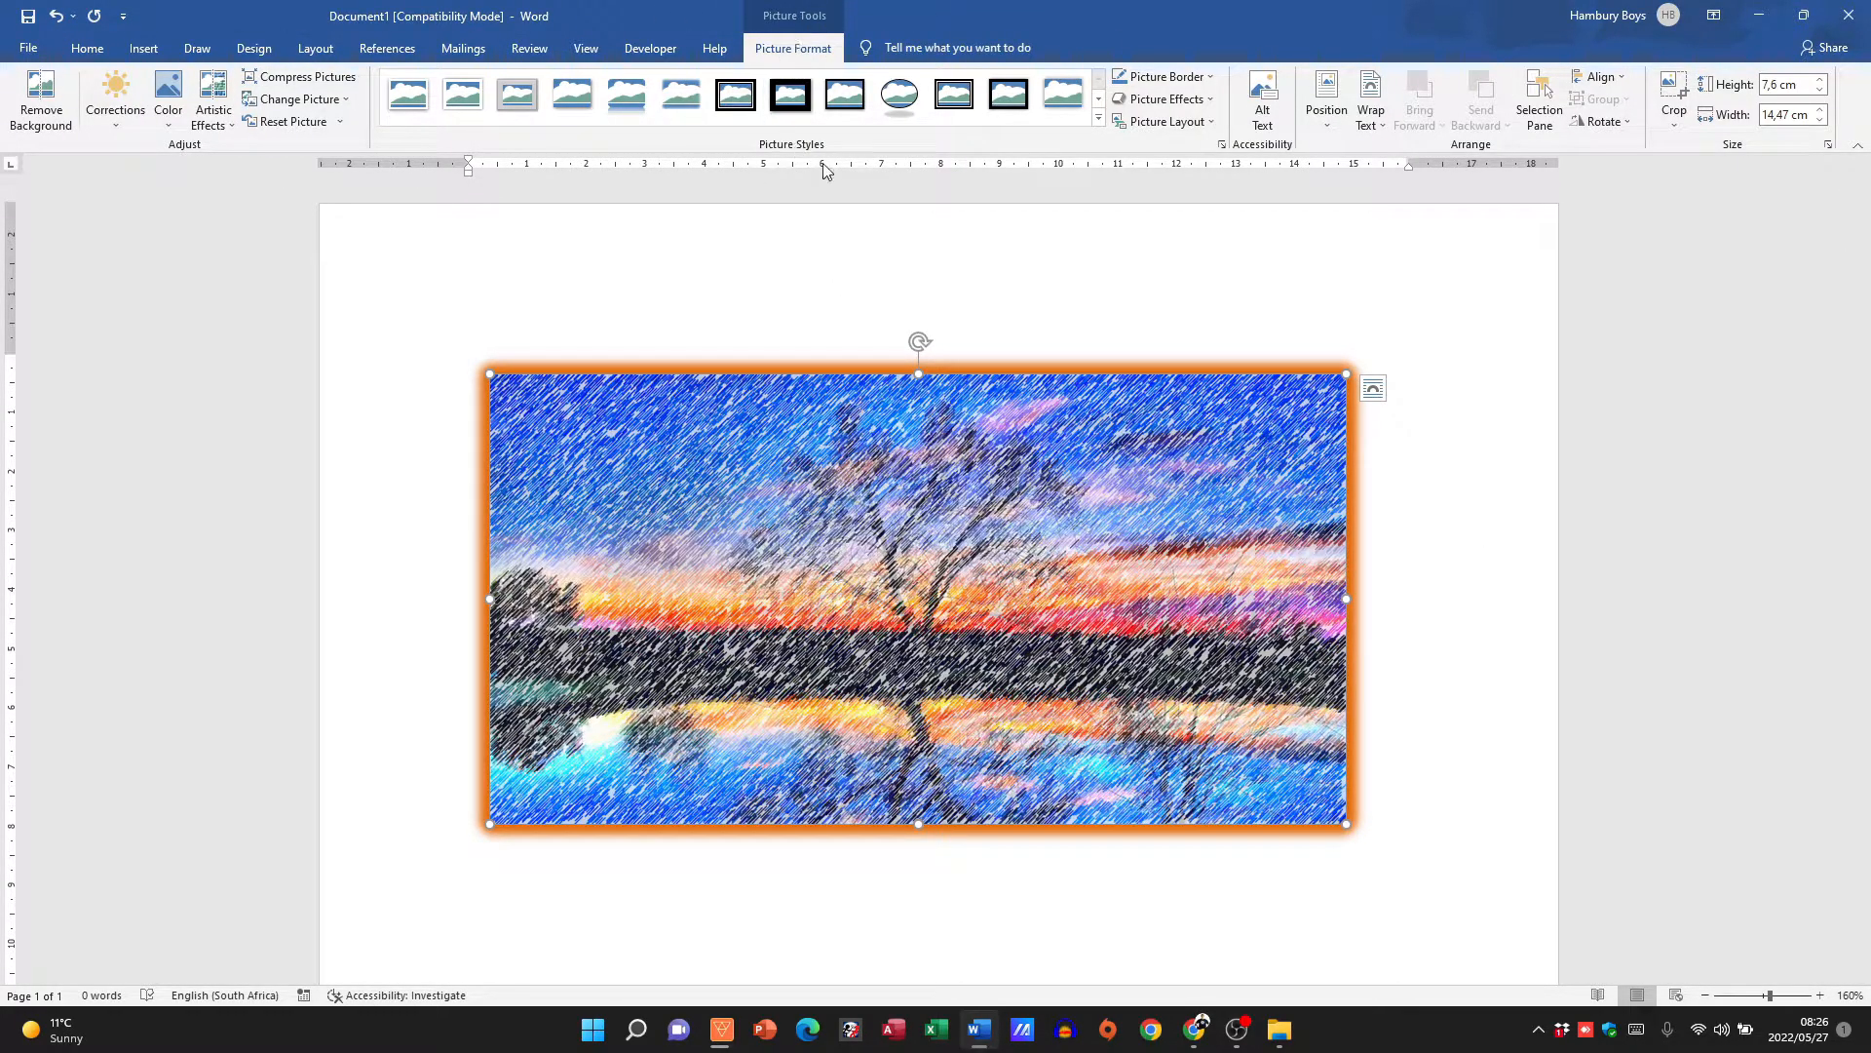
mouse_move(1708, 61)
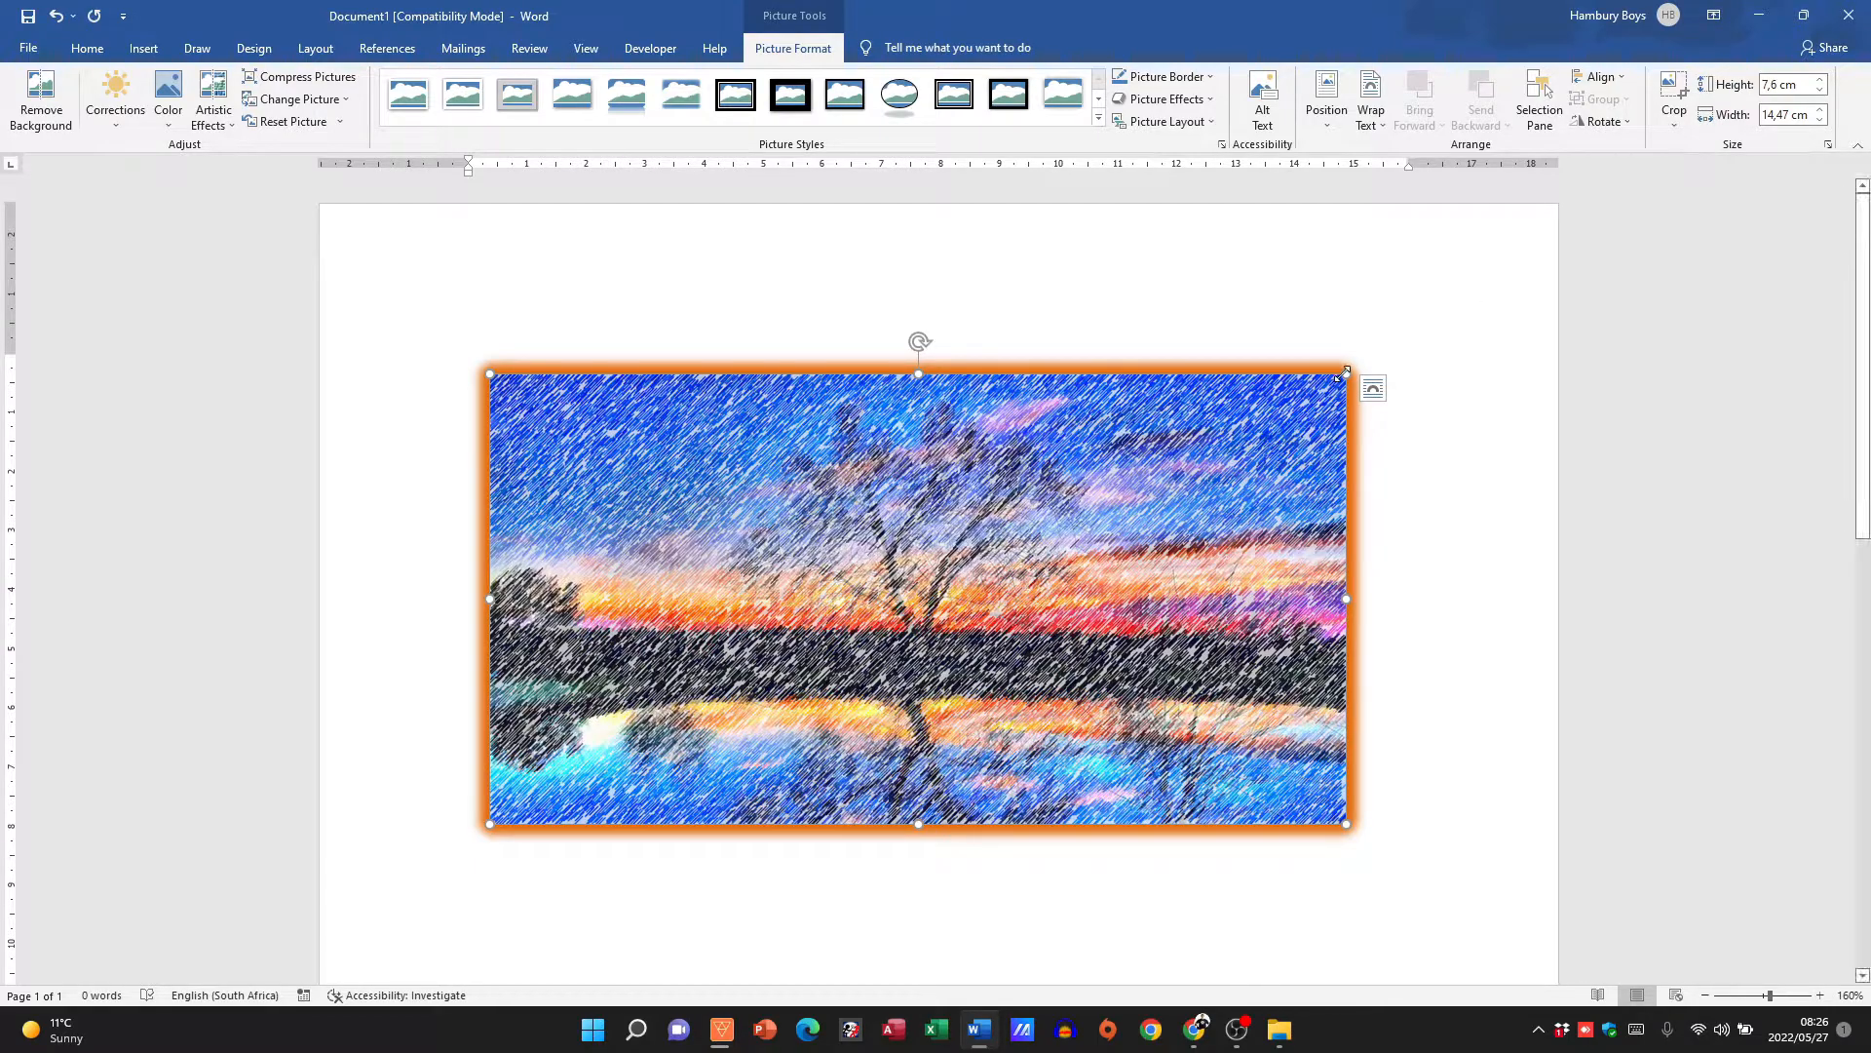
drag(1346, 823, 1201, 745)
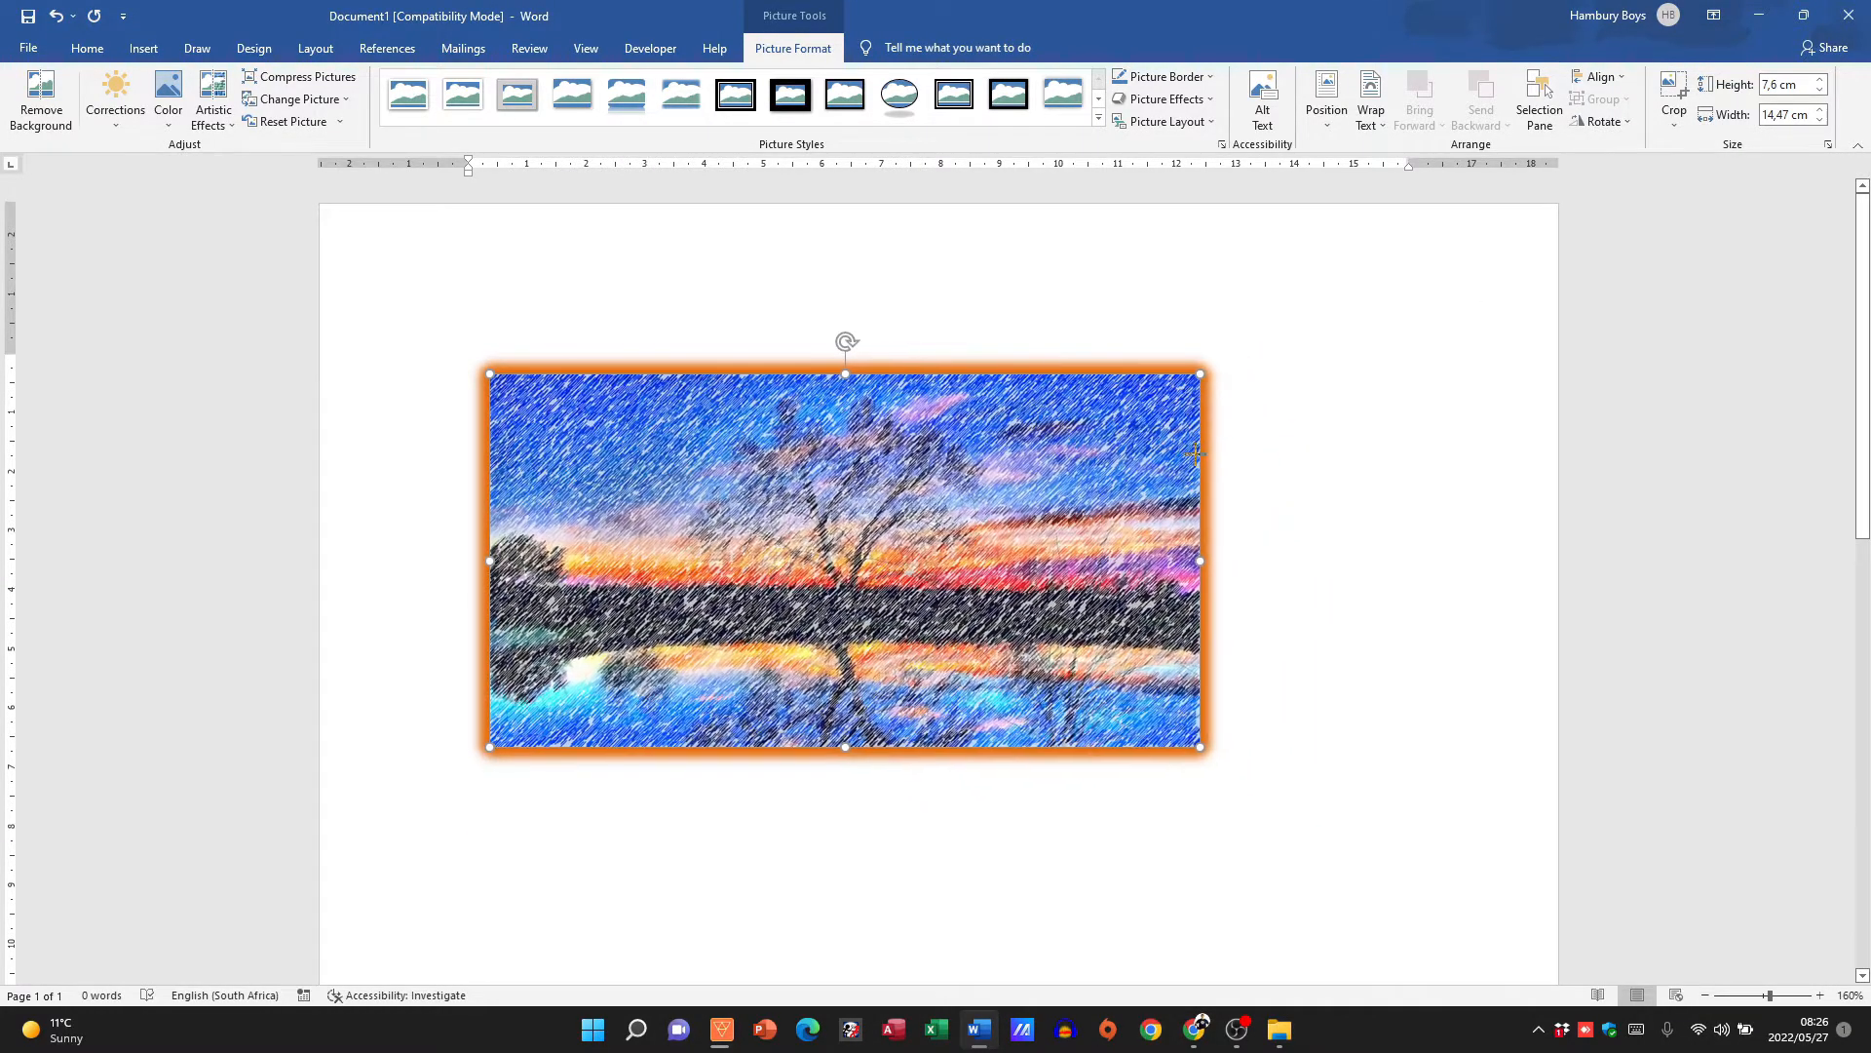
drag(1200, 561, 1174, 553)
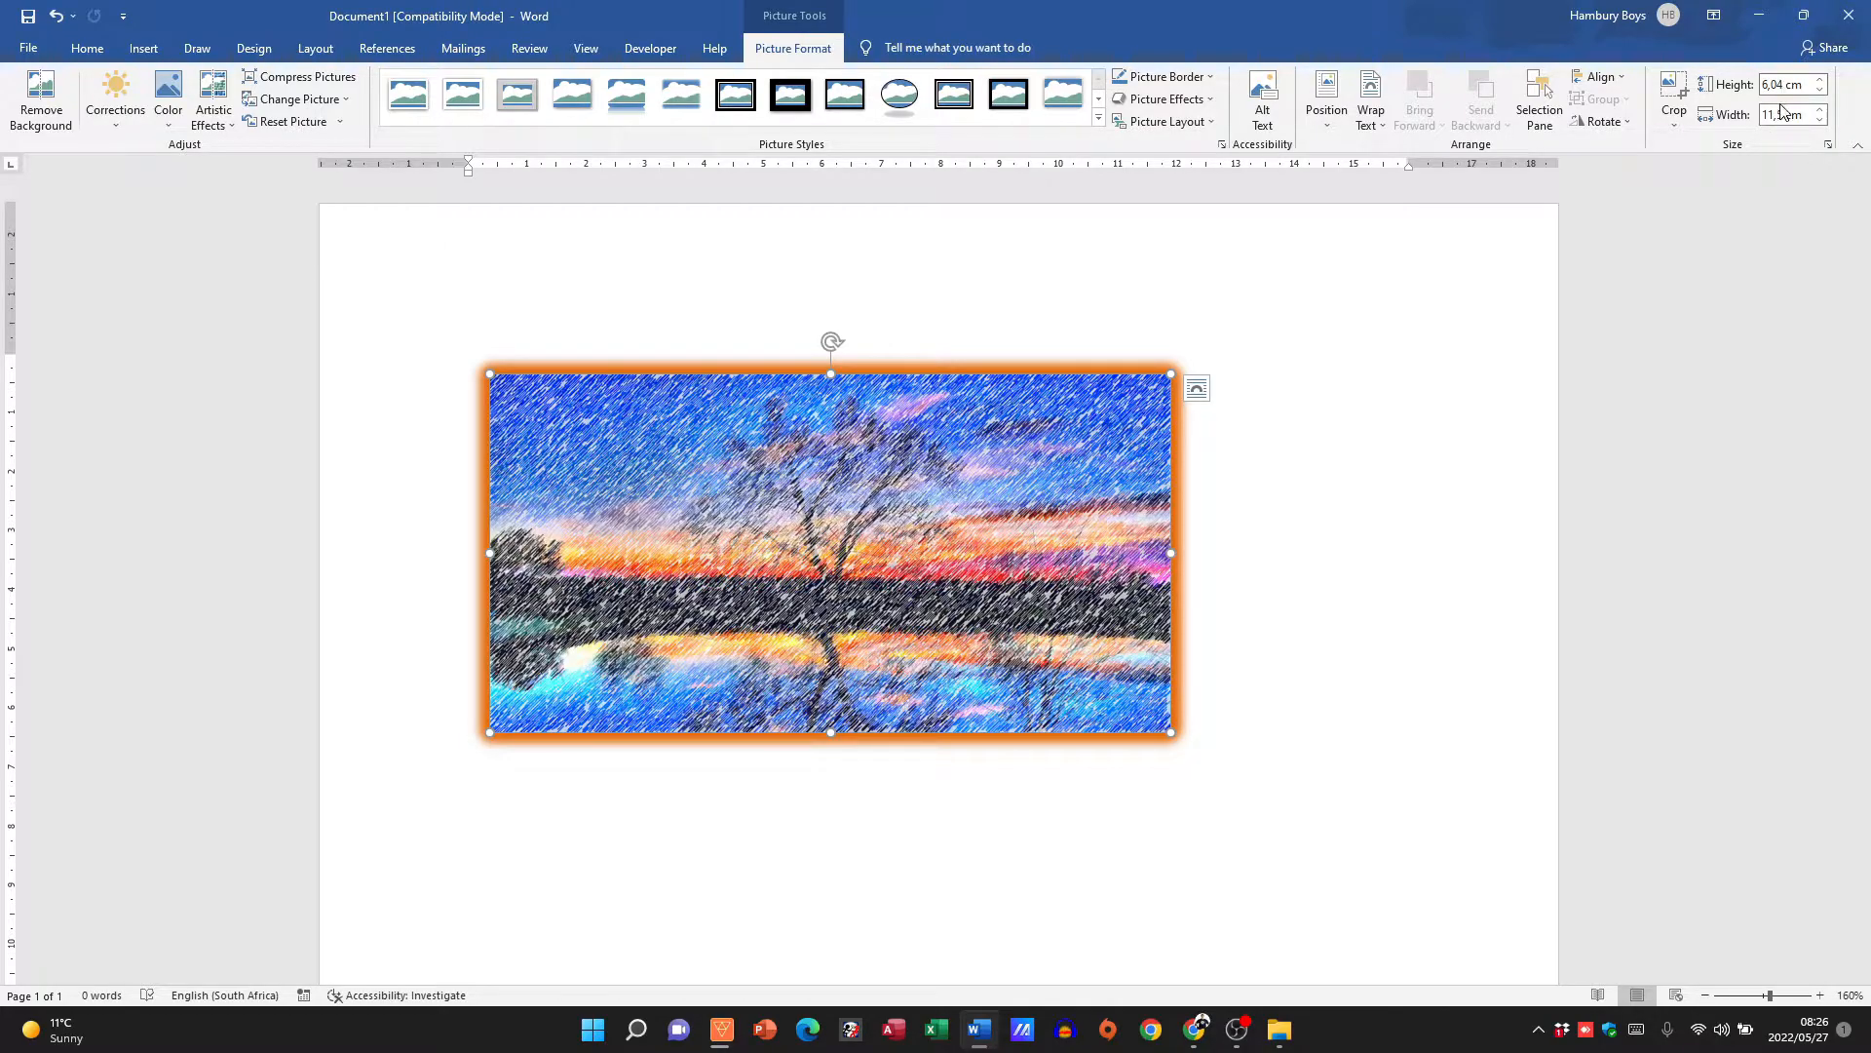
mouse_move(1783, 114)
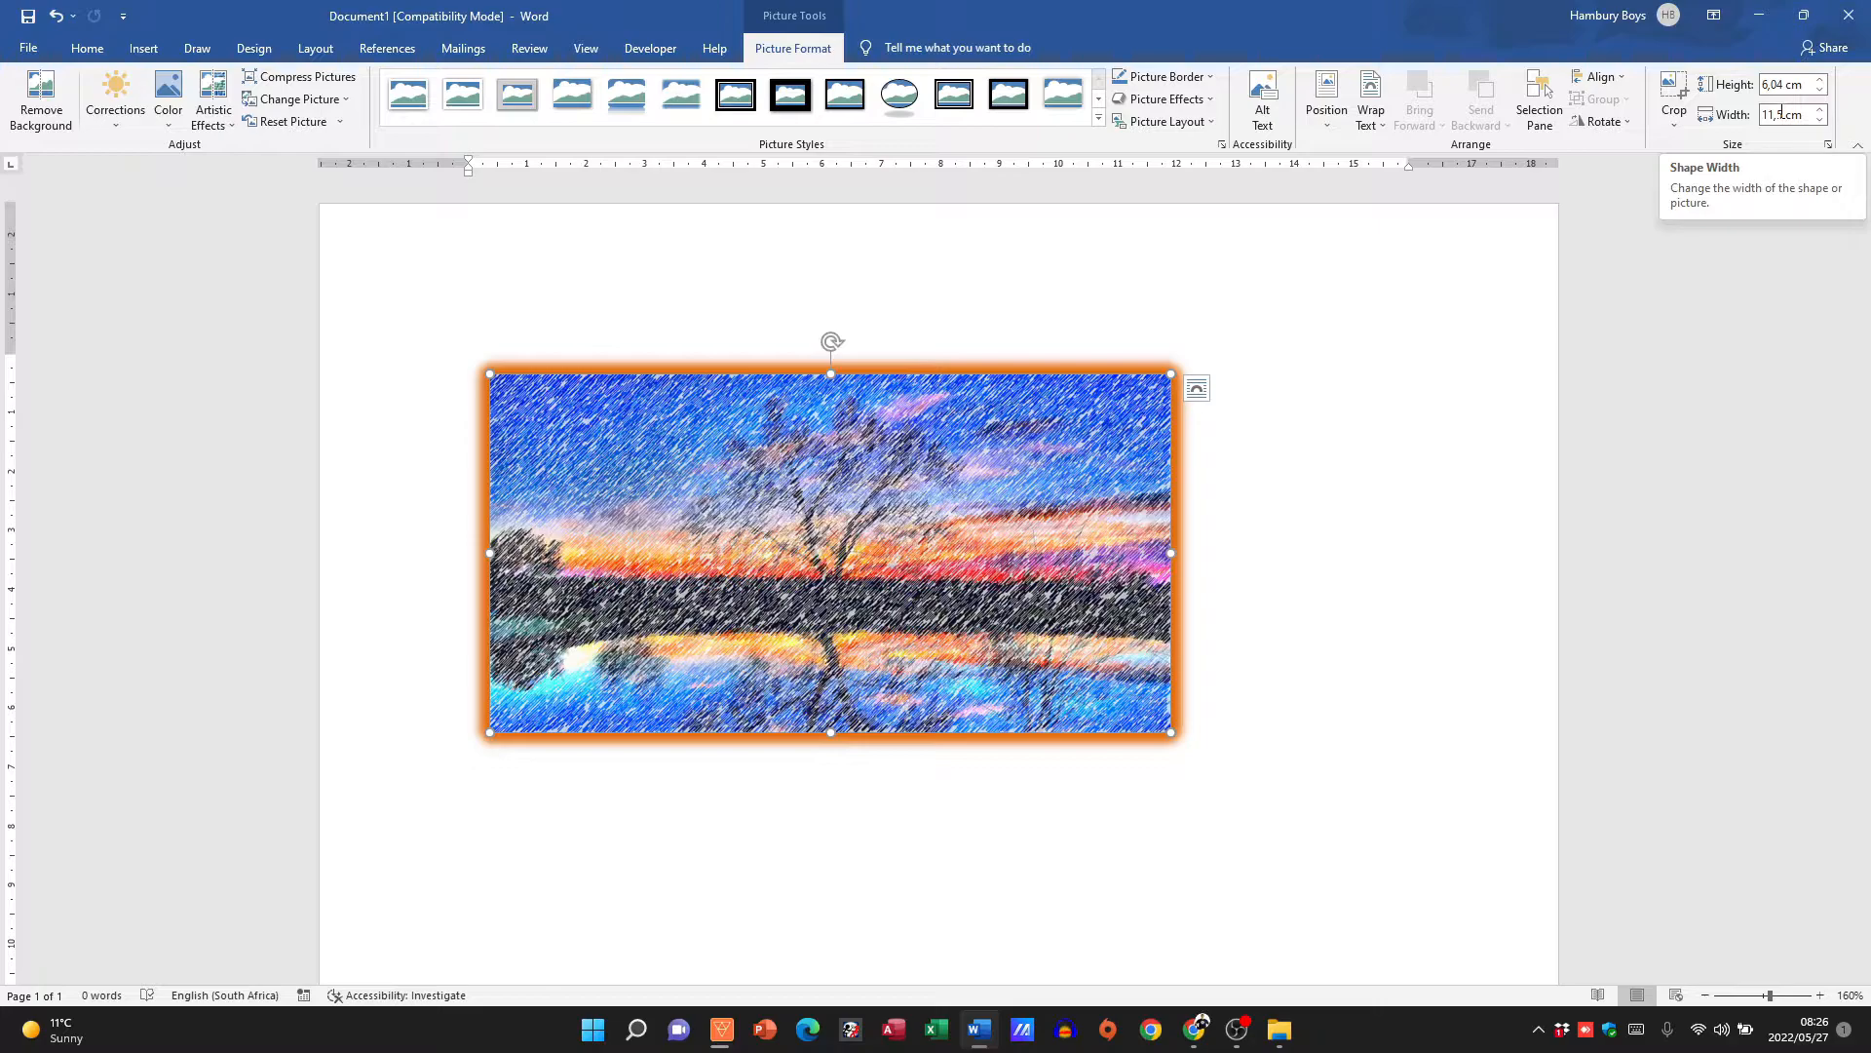
- Enter a 5 cm width in the Size group, letting height follow to 2.63 cm
click(1787, 84)
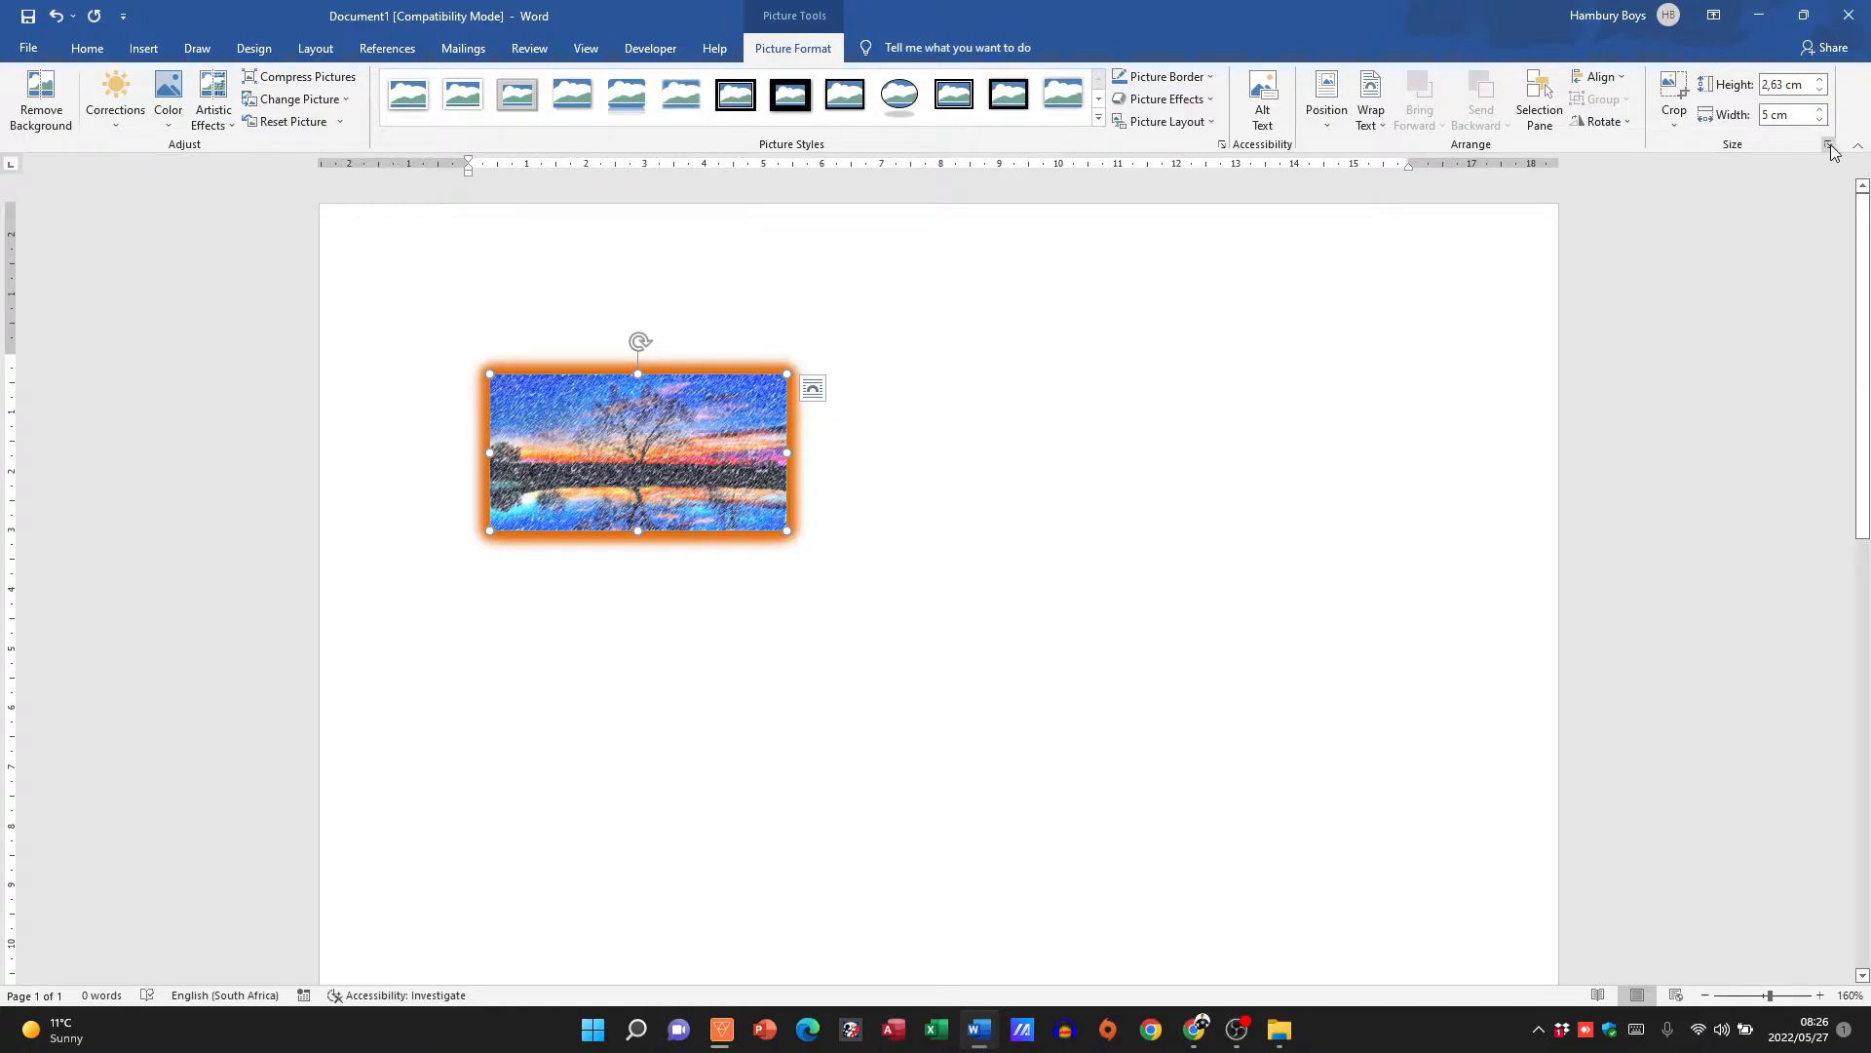
mouse_move(1830, 145)
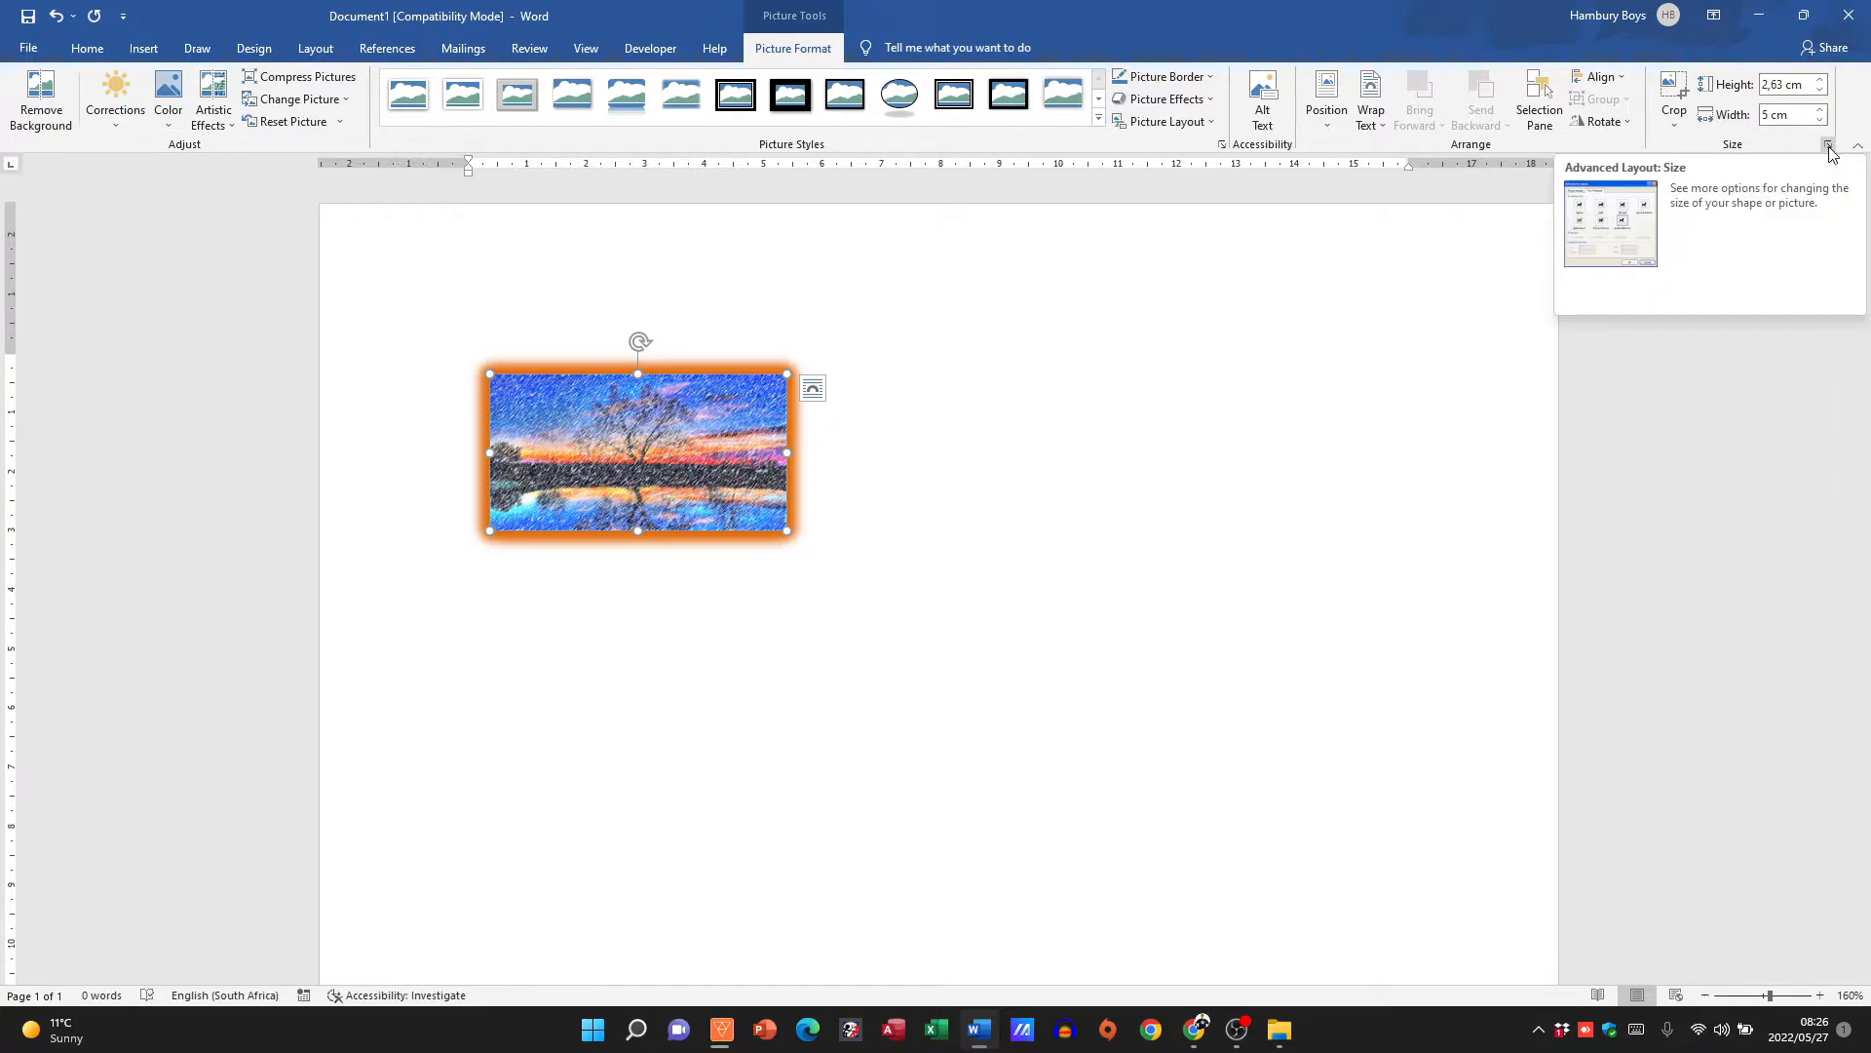
- Uncheck Lock aspect ratio in the picture's Layout size settings and confirm
click(1828, 144)
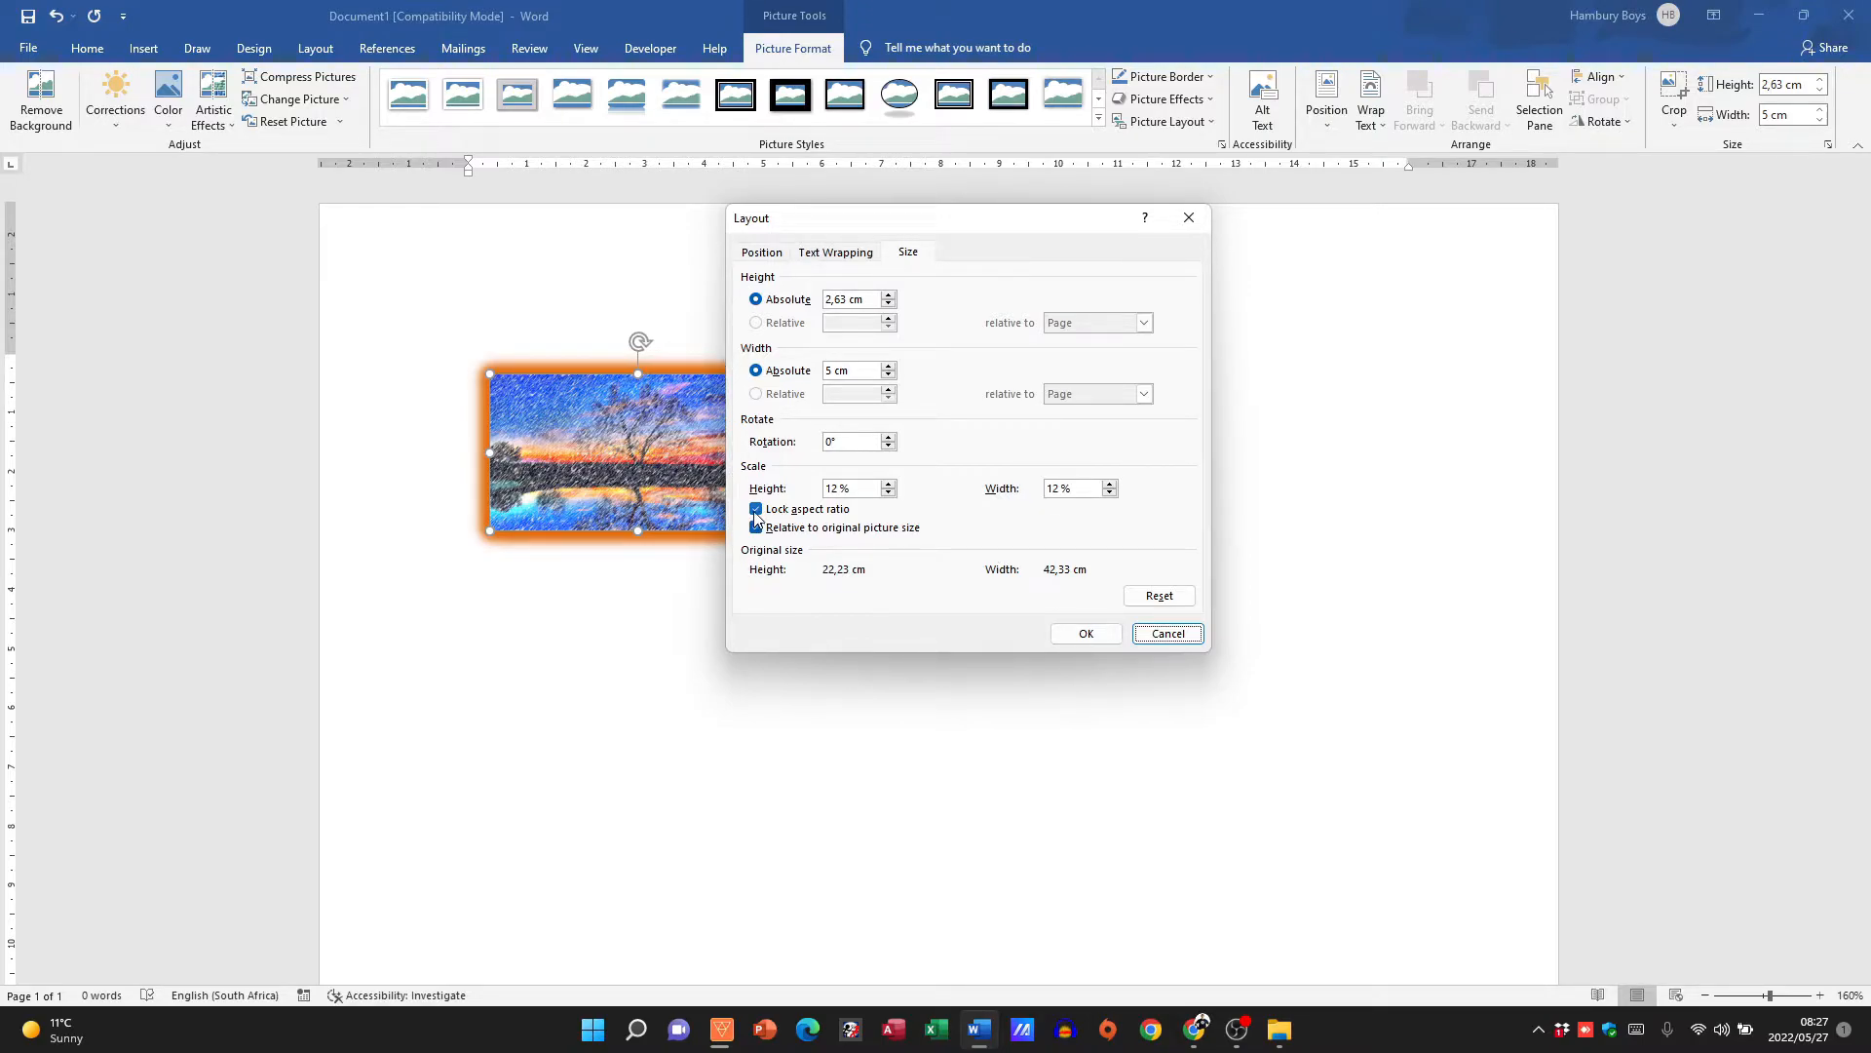
click(755, 508)
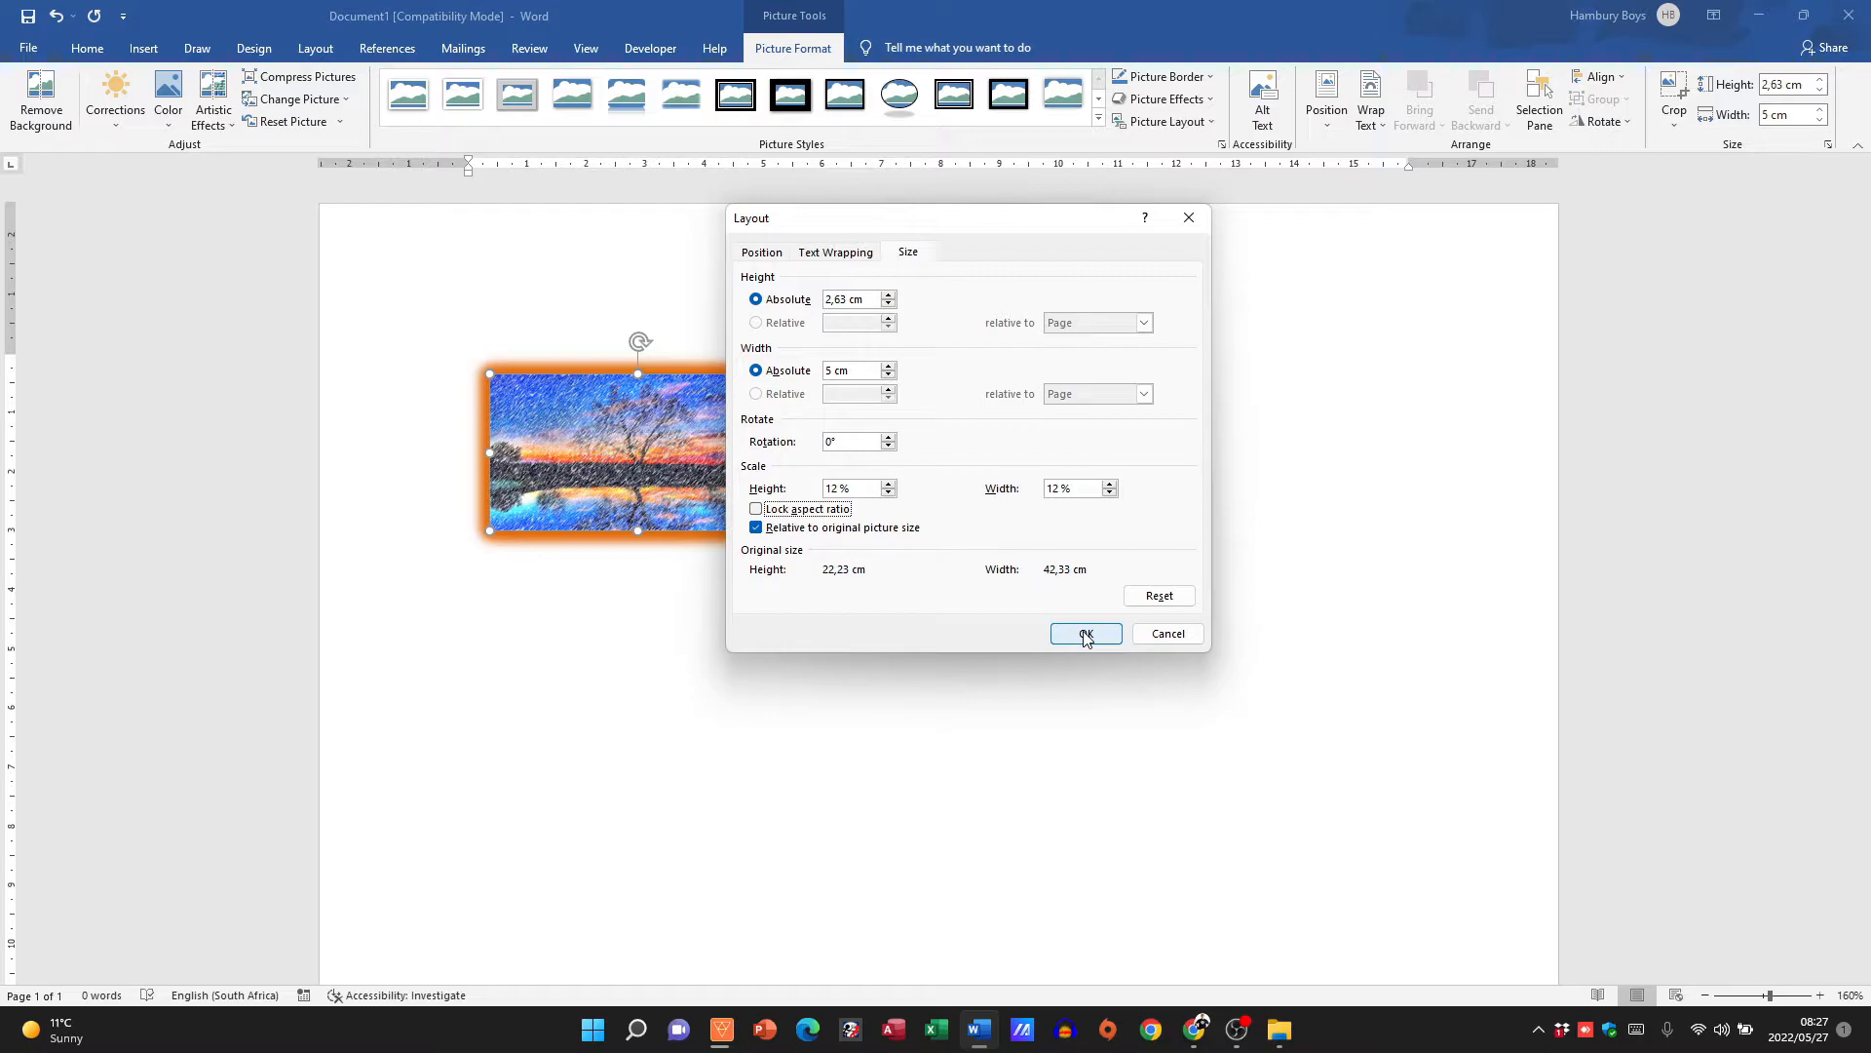
click(1086, 634)
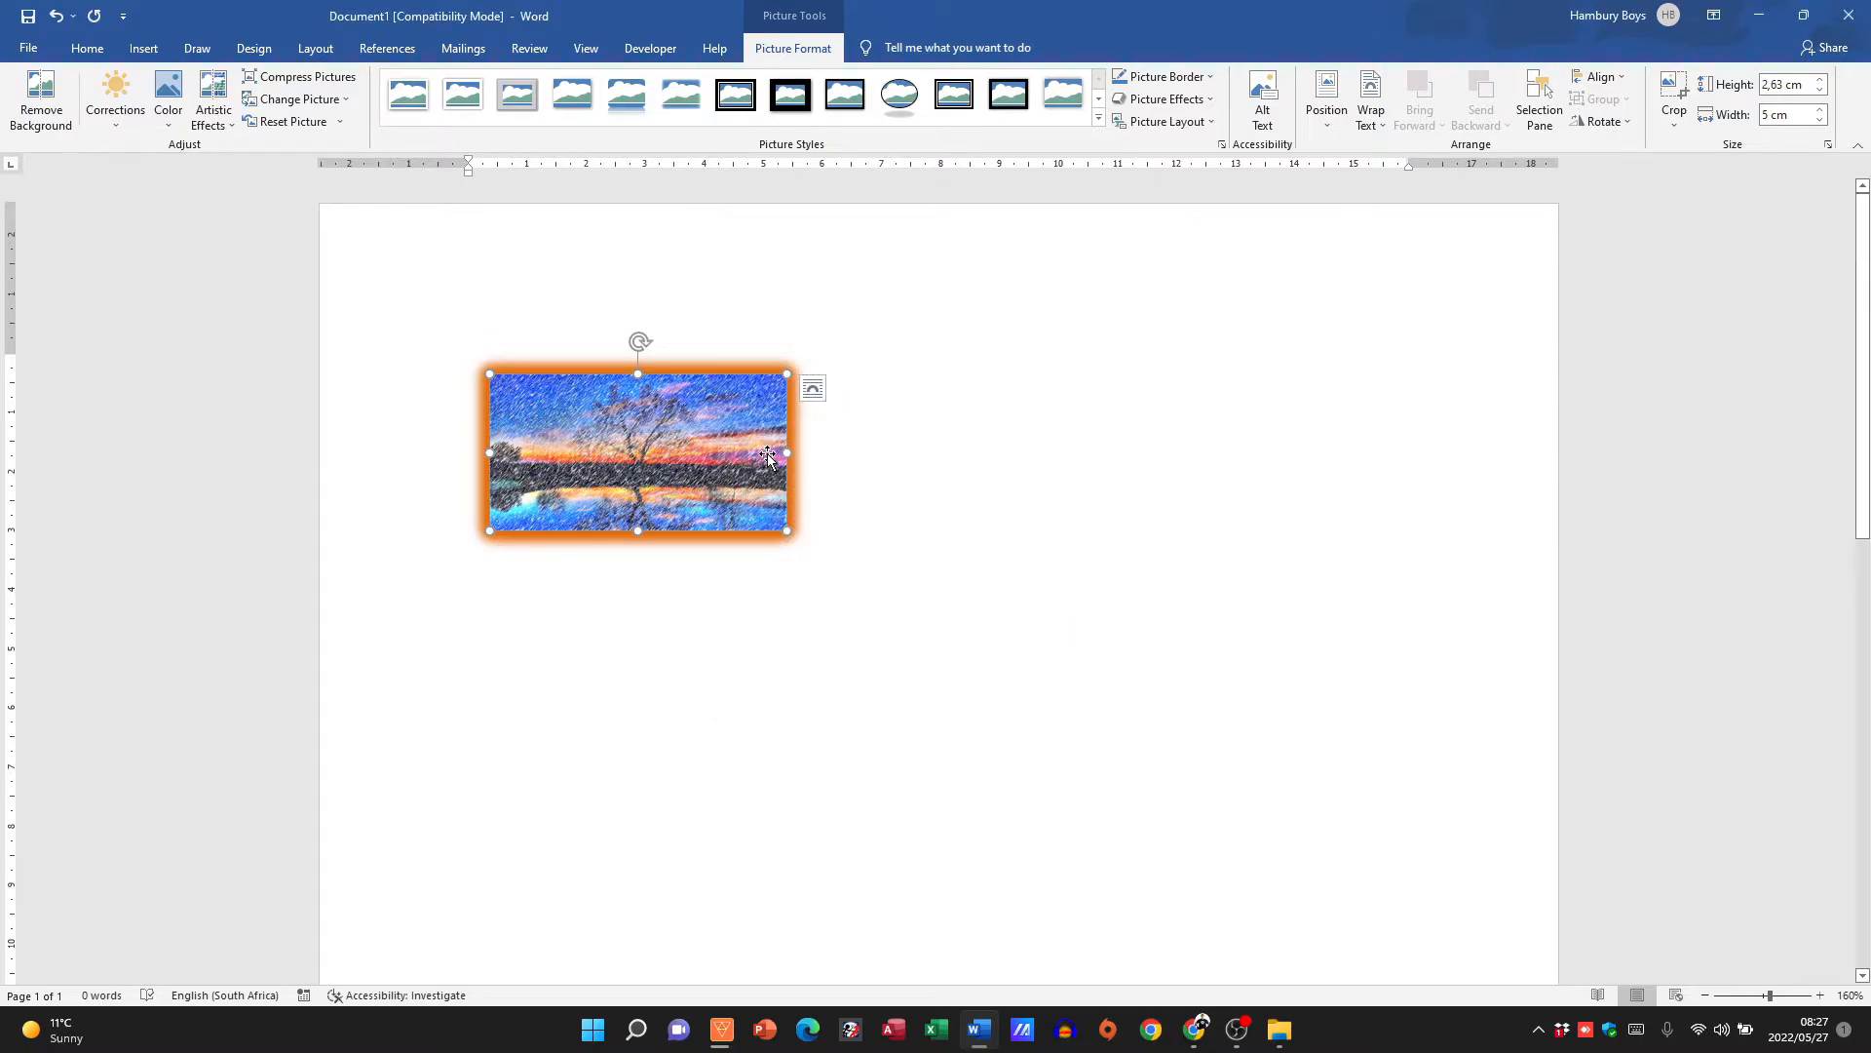
- Drag the sizing handle to stretch the sunset picture roughly square, then deselect it
drag(788, 533, 1085, 730)
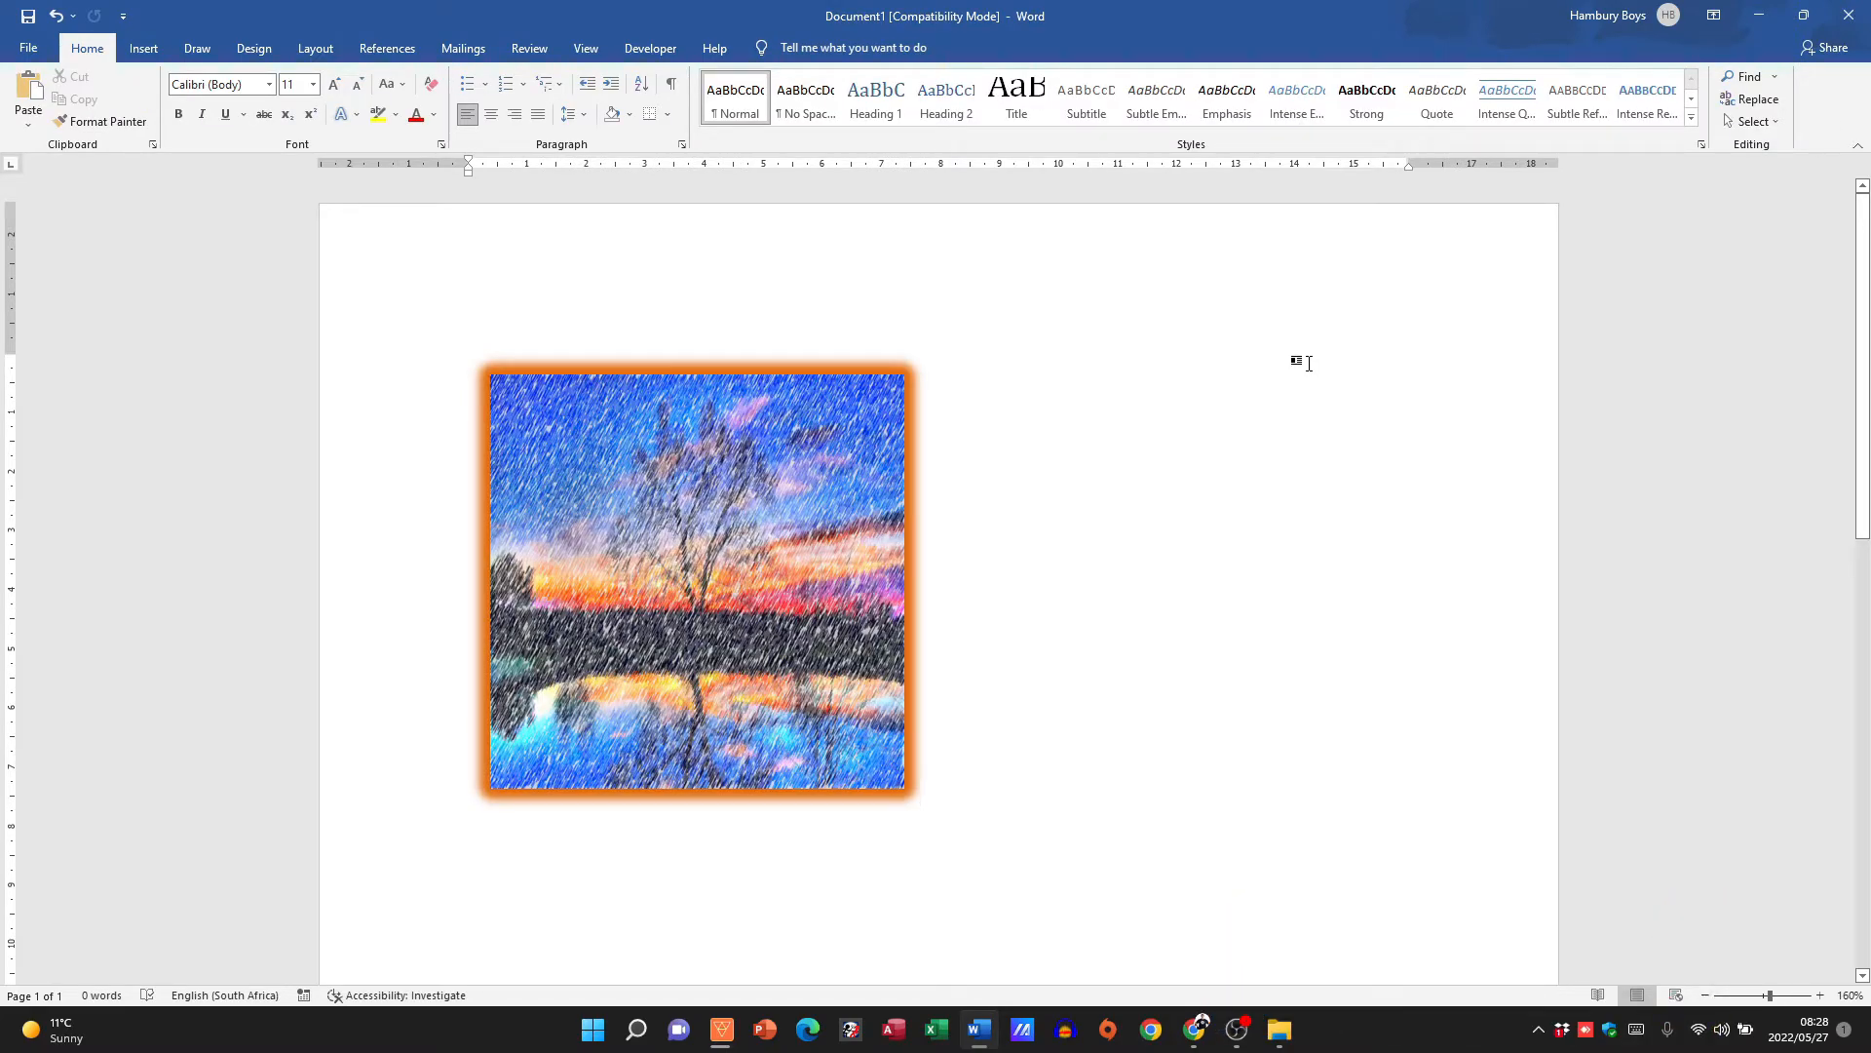
click(924, 797)
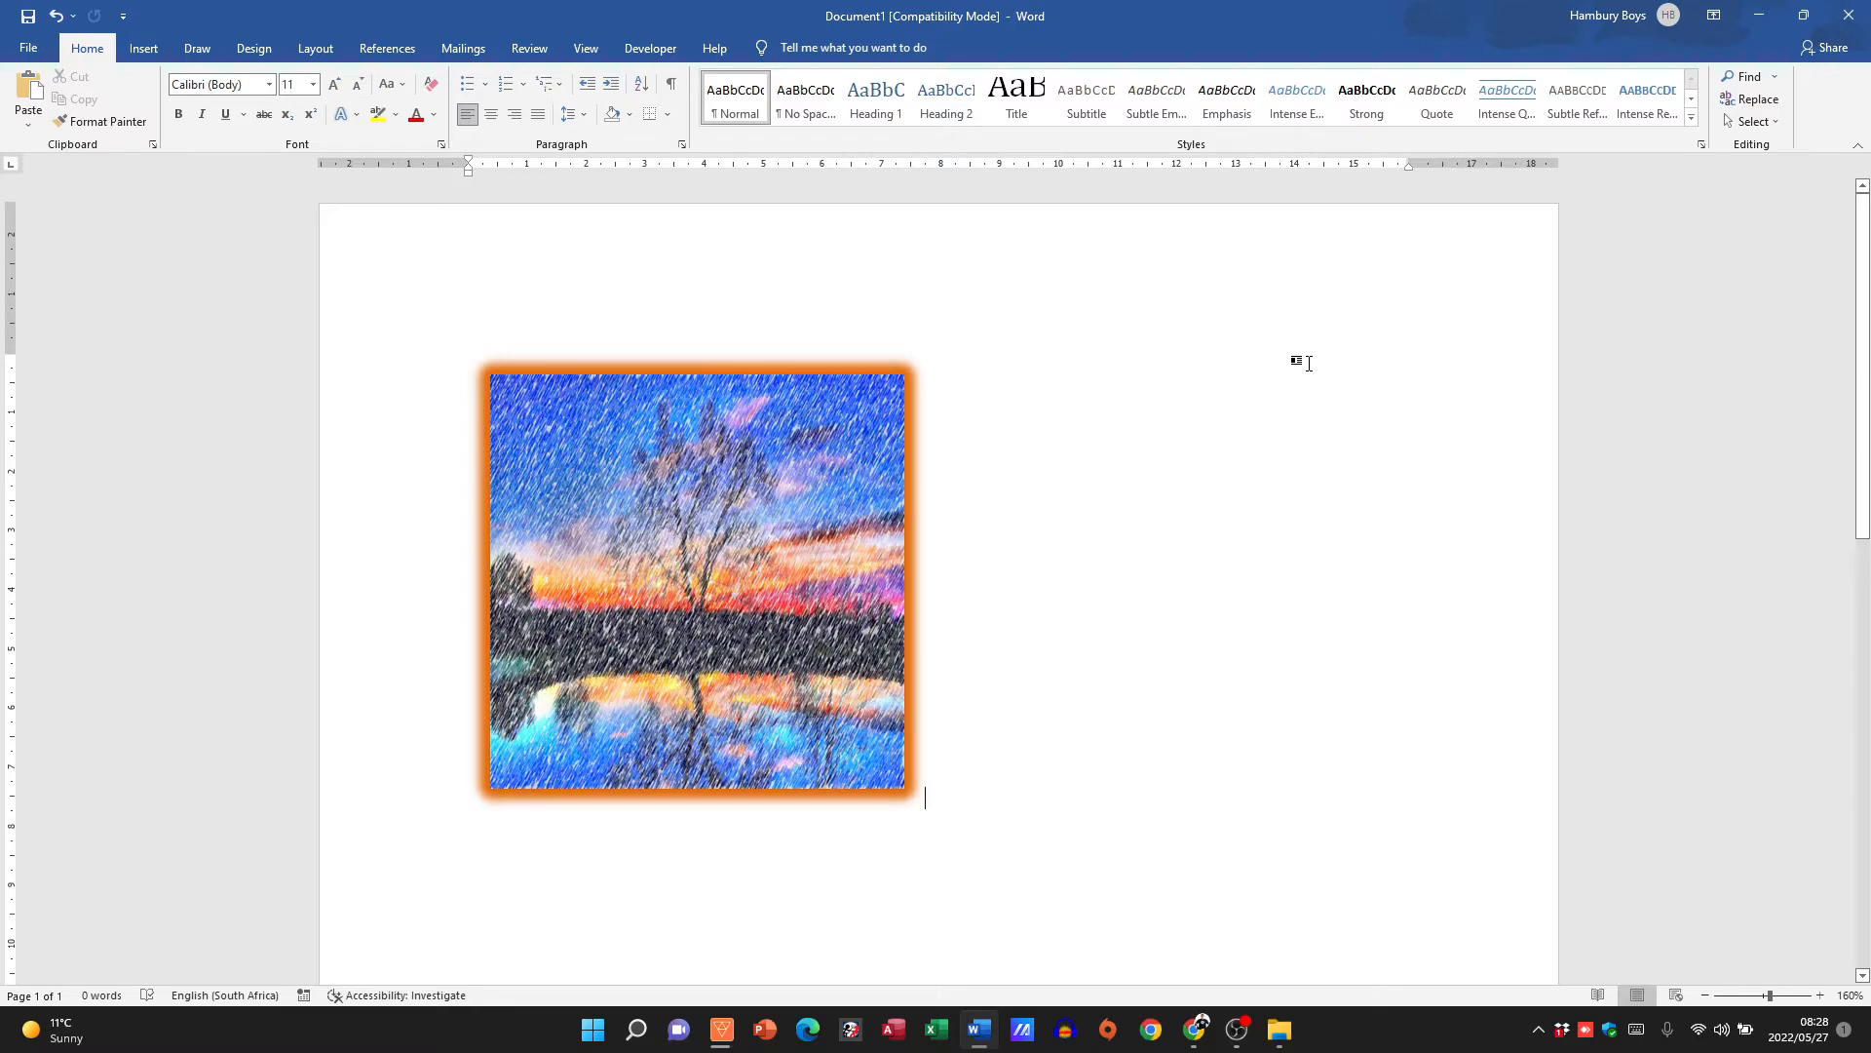